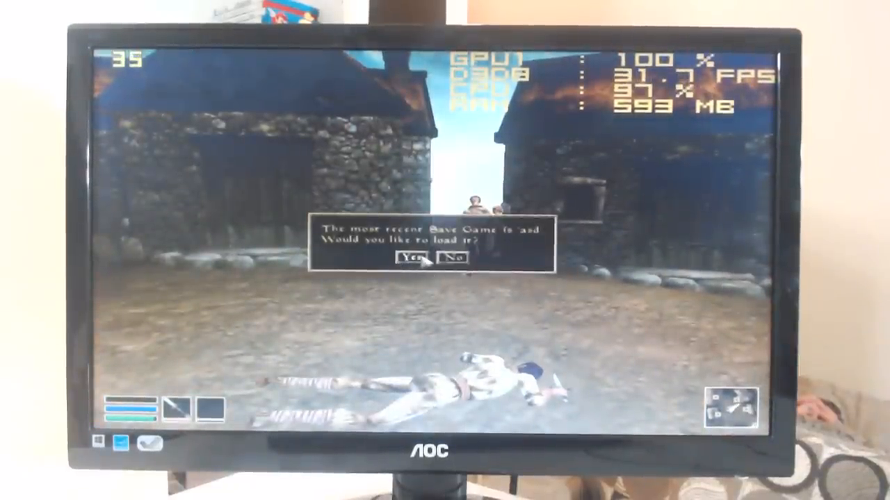
Confirm Yes to reload the most recent saved game after the character's death
left_click(412, 258)
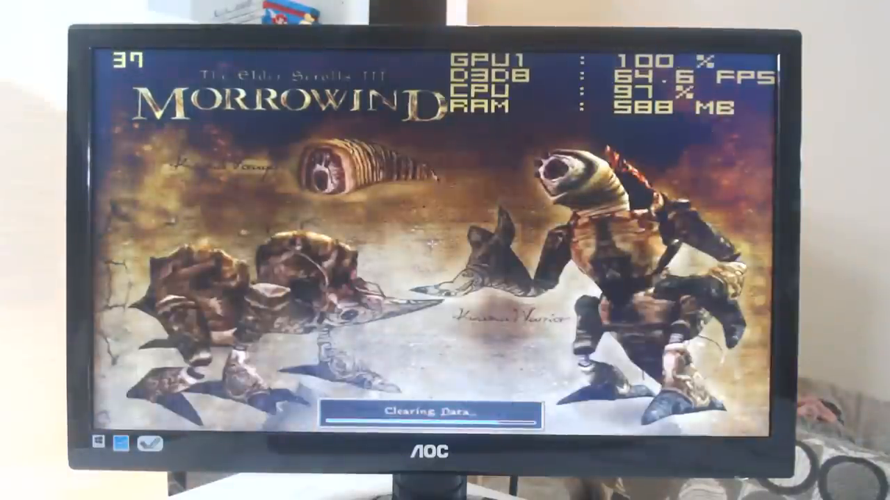